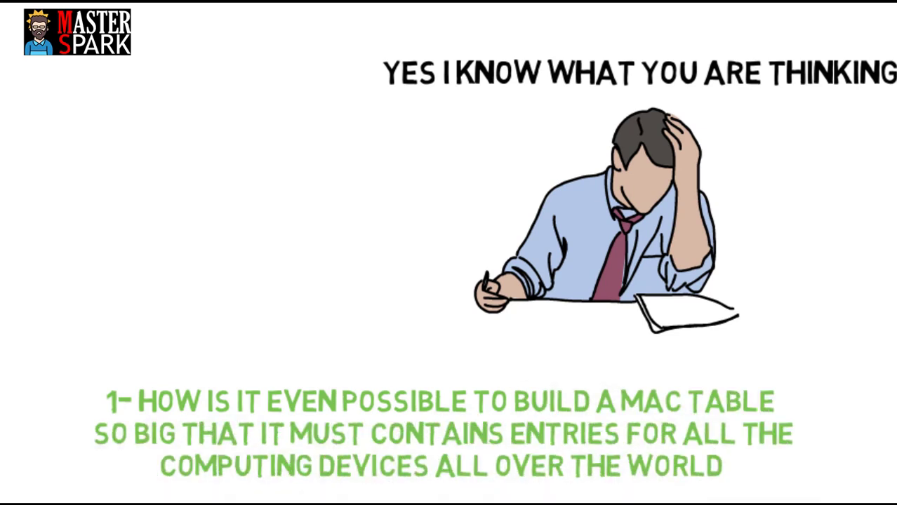
mouse_move(702, 230)
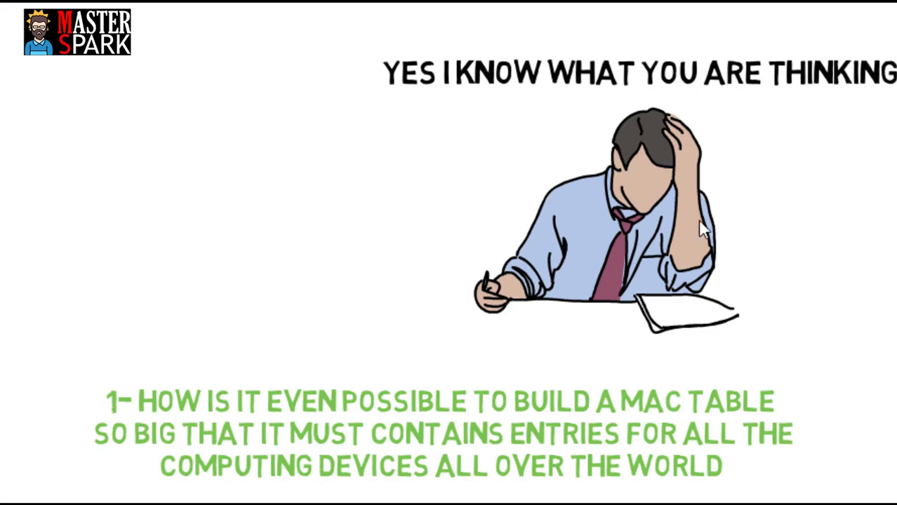